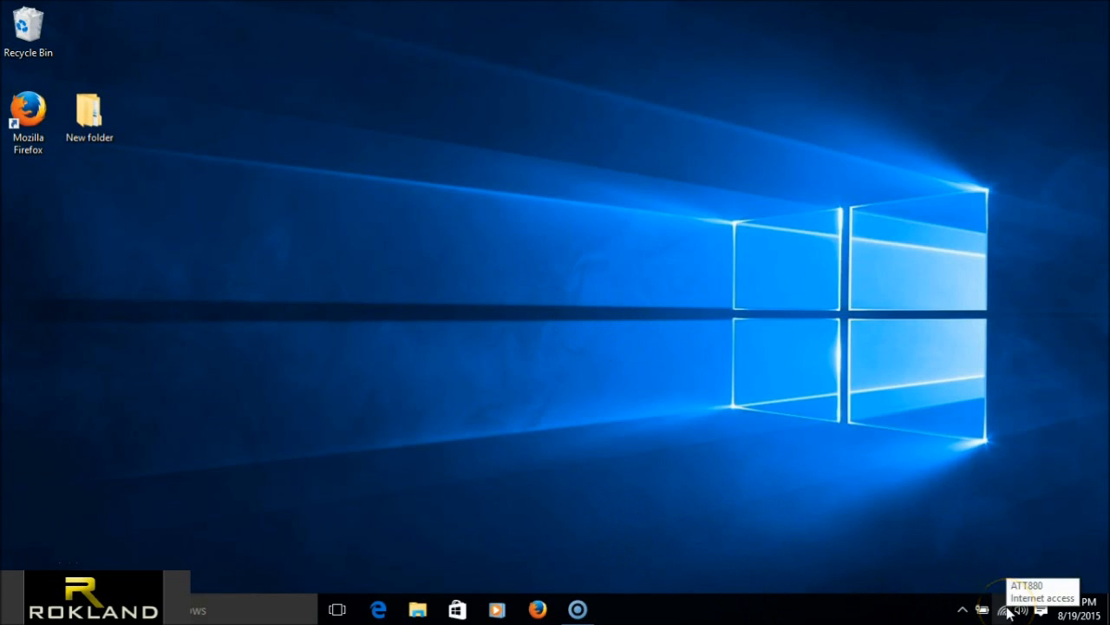
# Step: Show the nearby Wi-Fi networks from the system tray, with ATT880 connected
pyautogui.click(1020, 609)
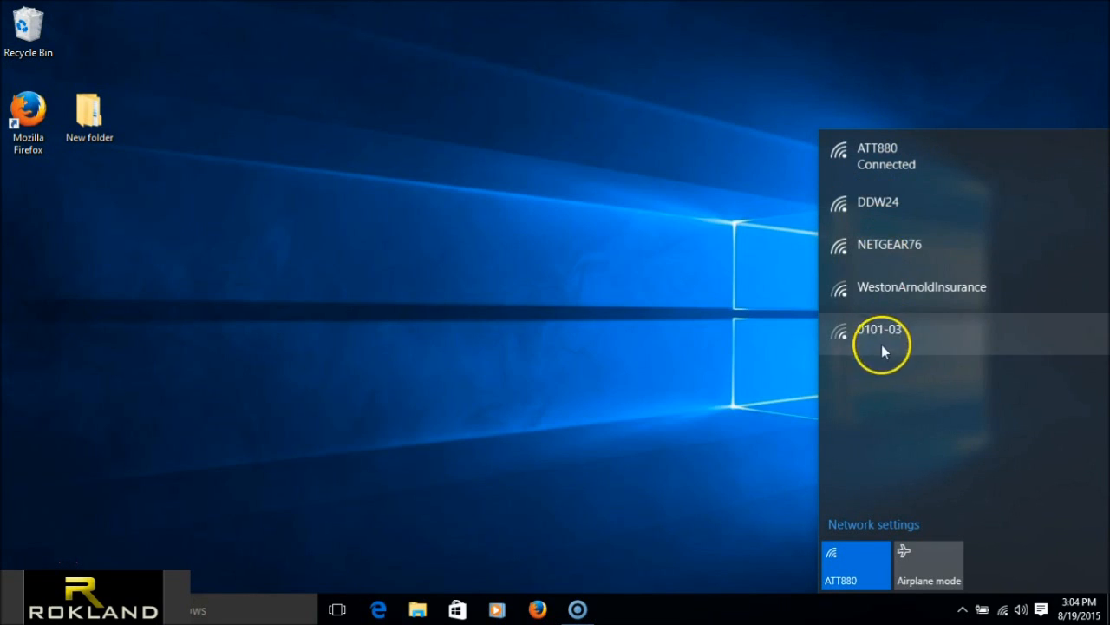
pyautogui.moveTo(871, 347)
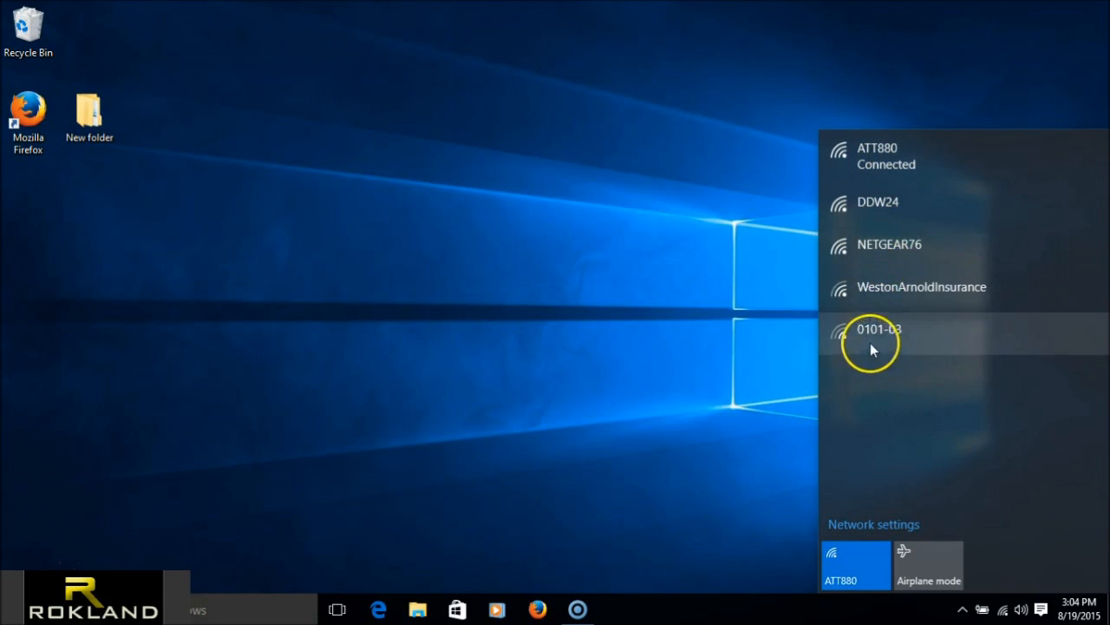
pyautogui.moveTo(854, 118)
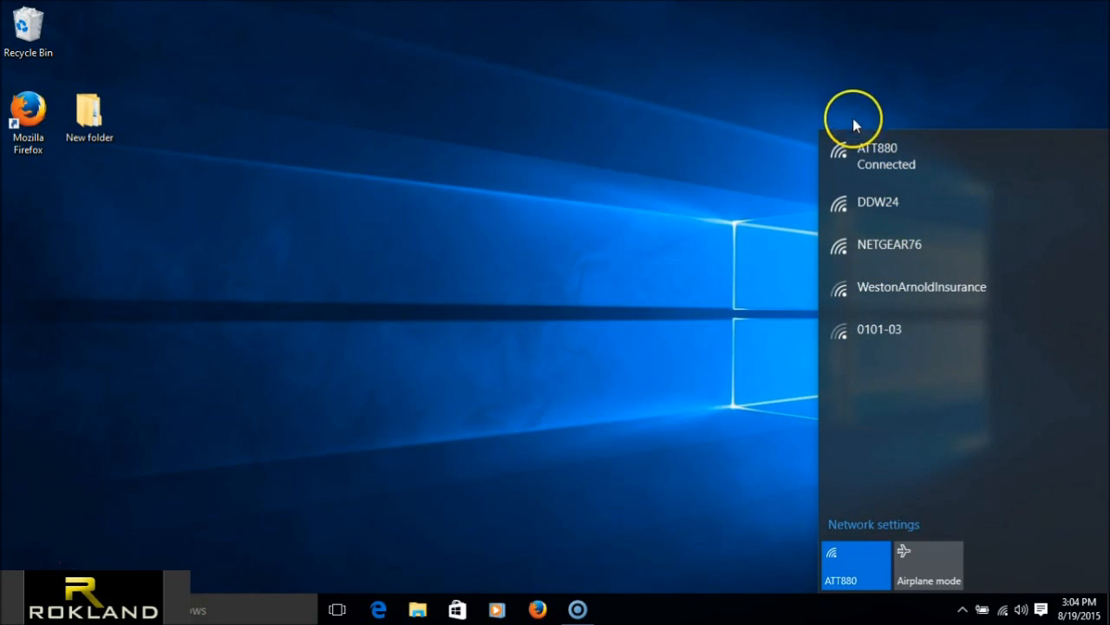
pyautogui.moveTo(871, 86)
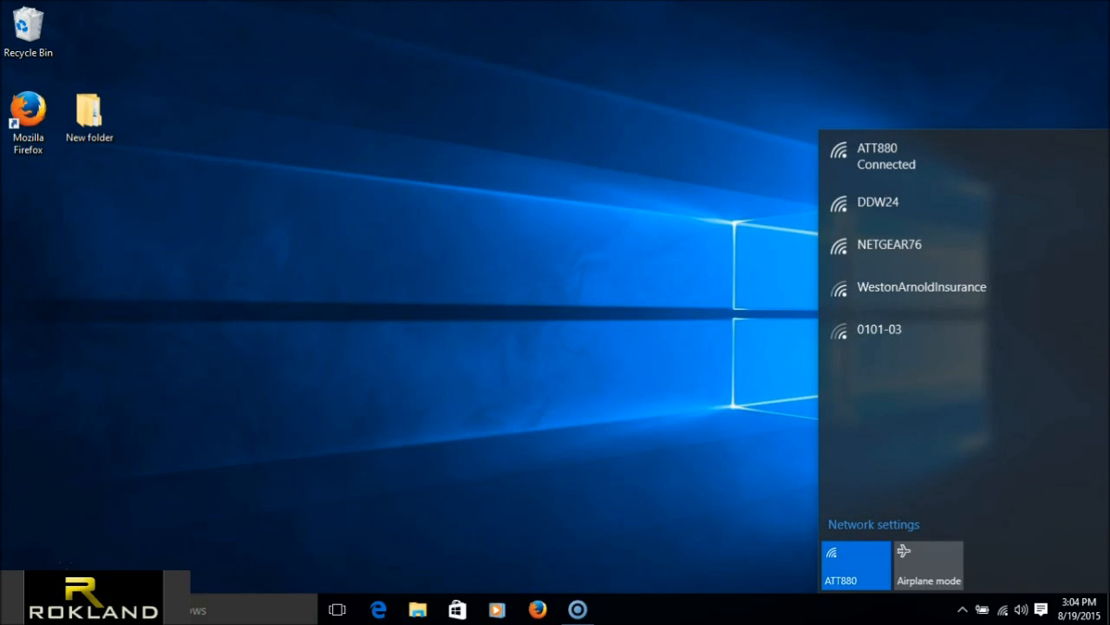
pyautogui.moveTo(944, 475)
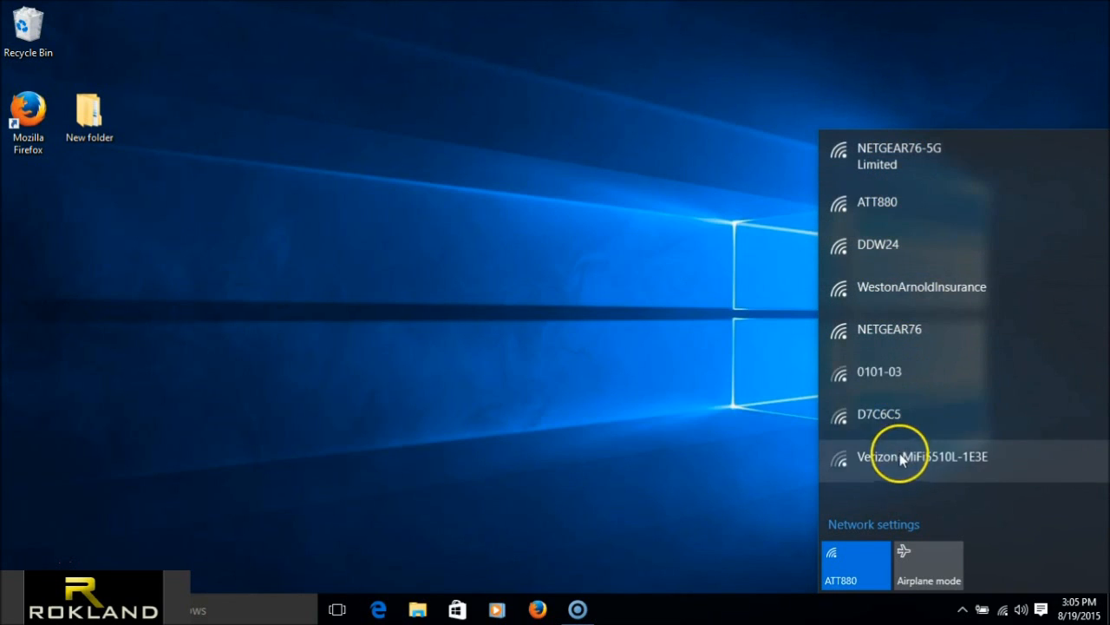
pyautogui.moveTo(964, 425)
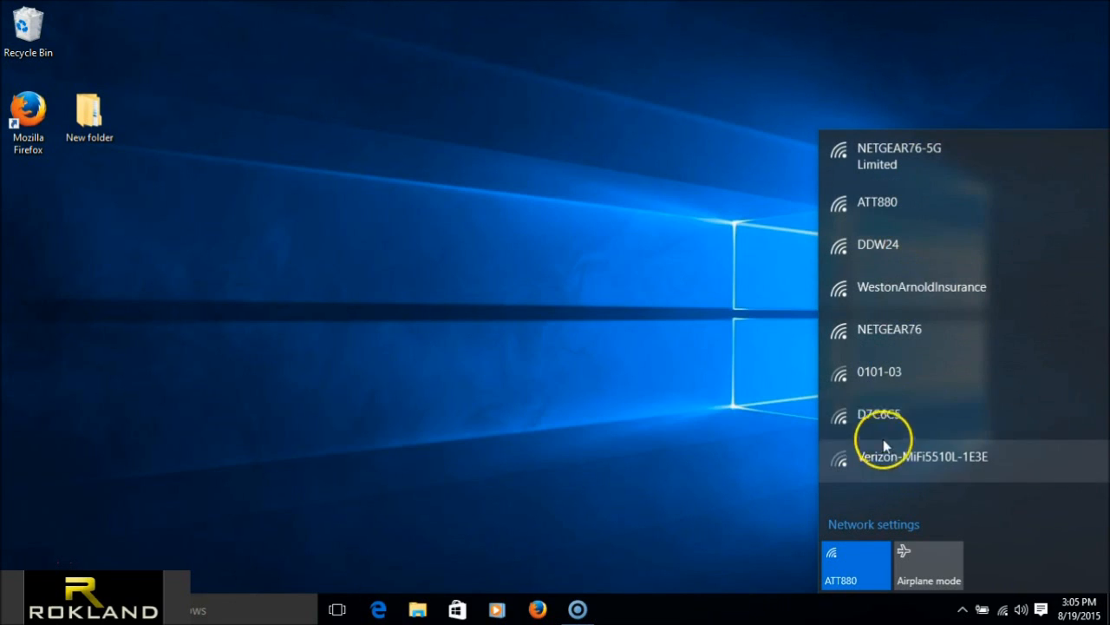
pyautogui.moveTo(867, 158)
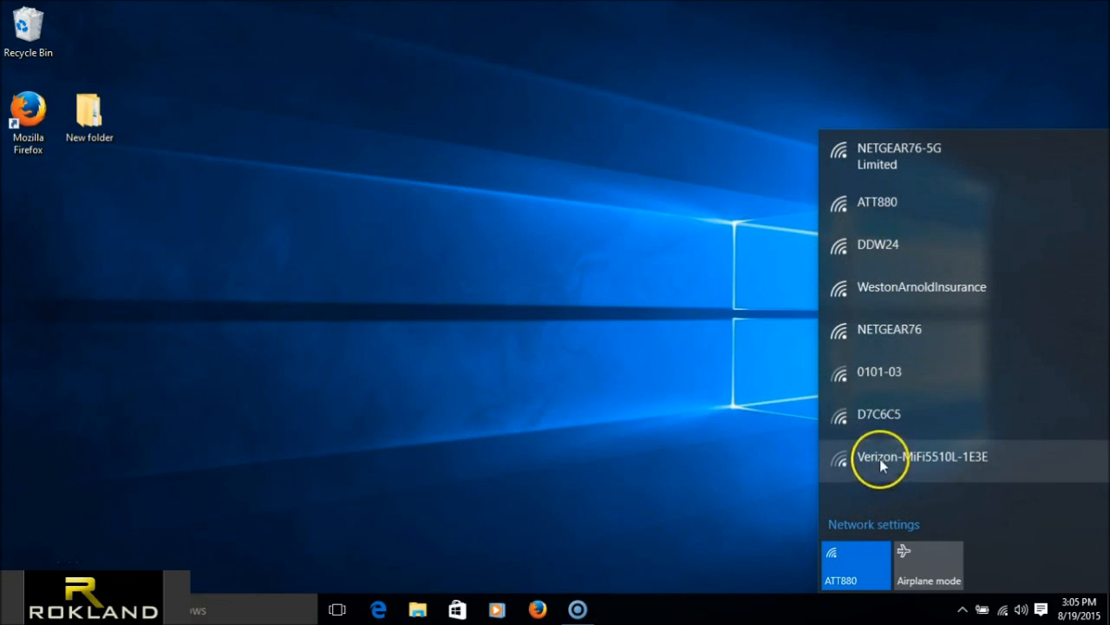
pyautogui.moveTo(885, 156)
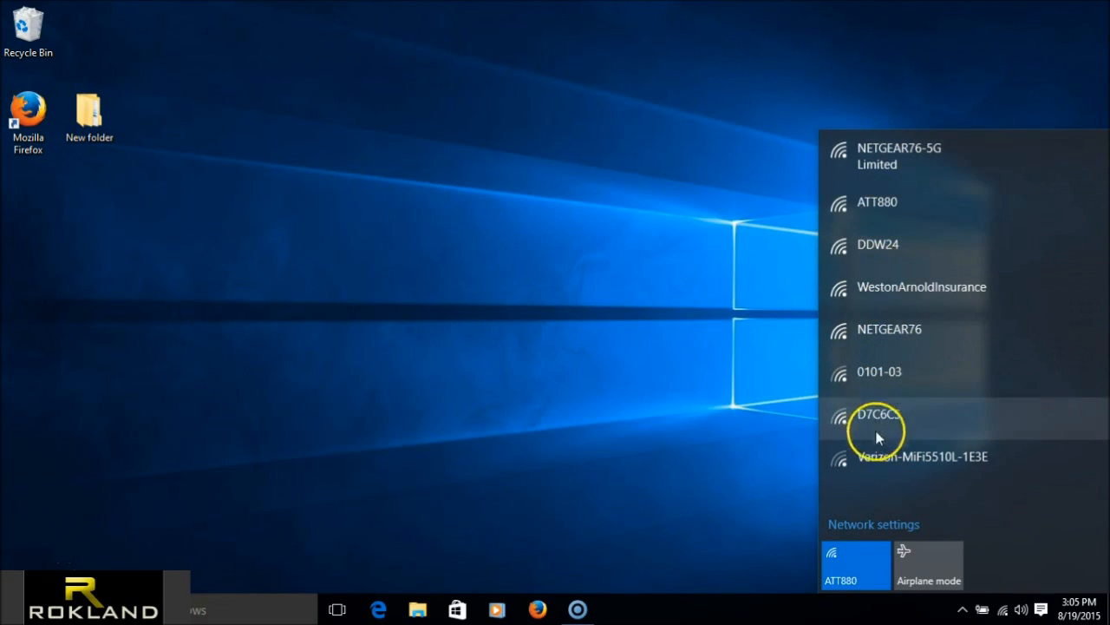
pyautogui.moveTo(898, 157)
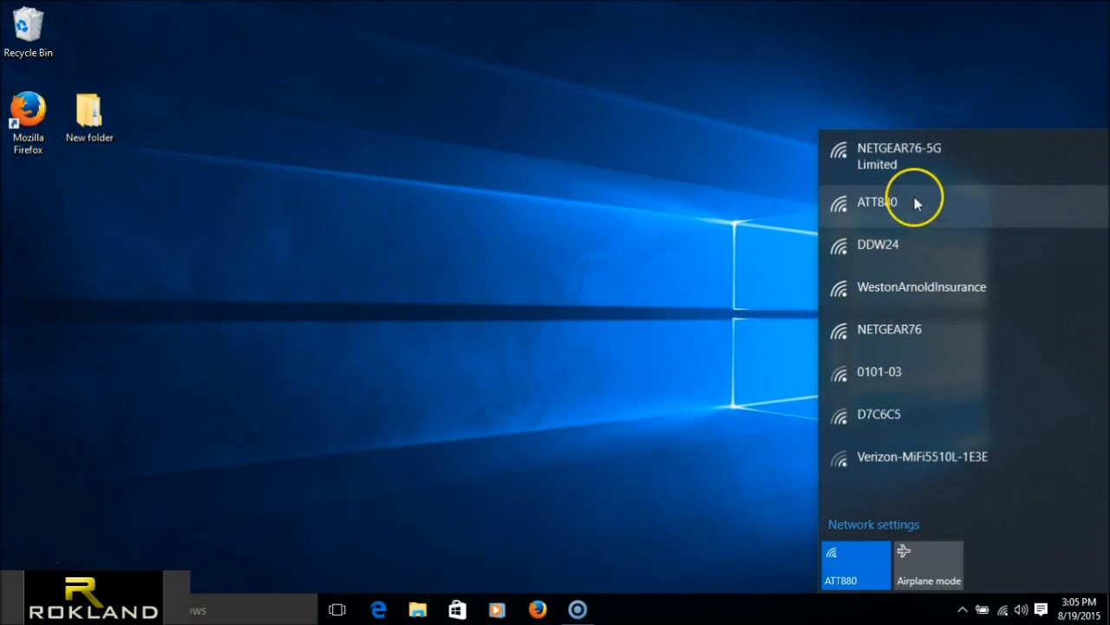
pyautogui.moveTo(862, 494)
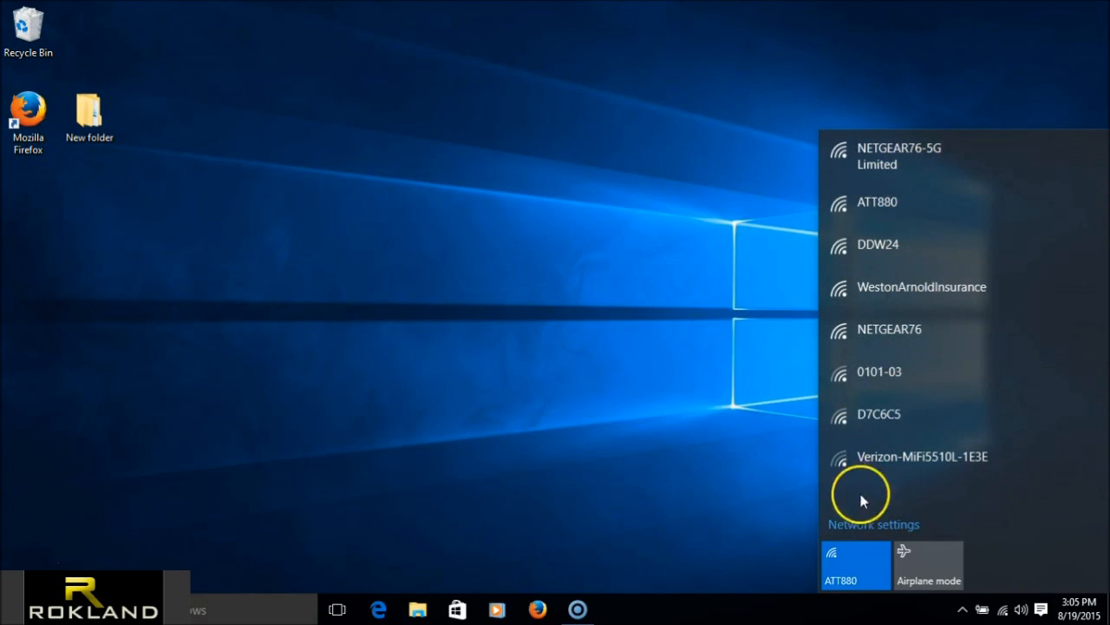
pyautogui.moveTo(718, 347)
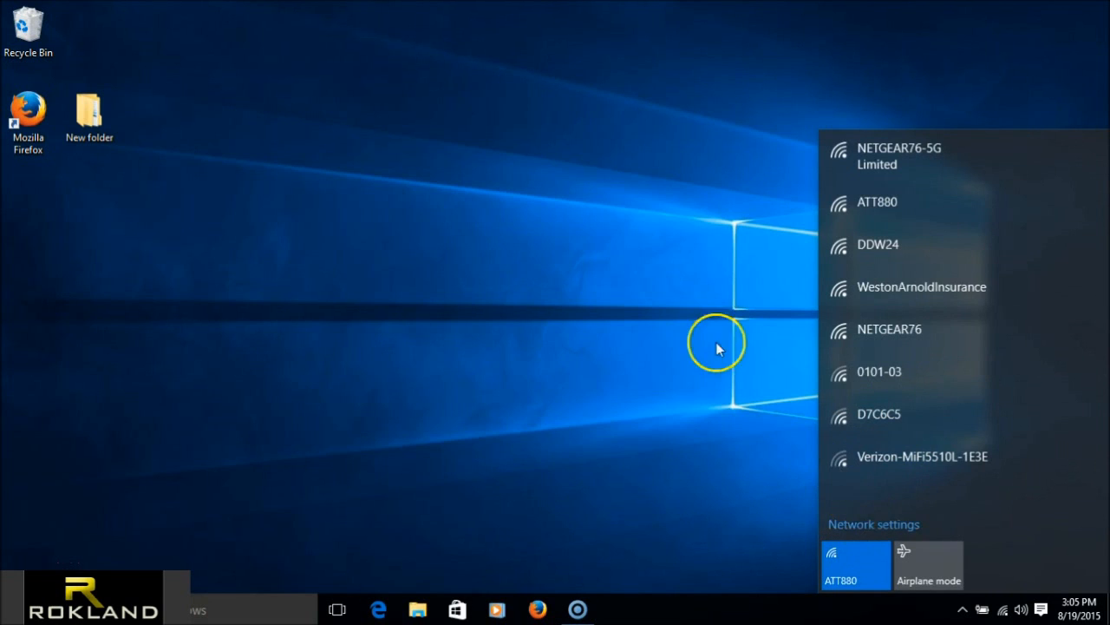
# Step: Go to the full Network & Internet Wi-Fi page and scroll through the Wi-Fi 2 and Wireless Network Connection lists
pyautogui.click(874, 524)
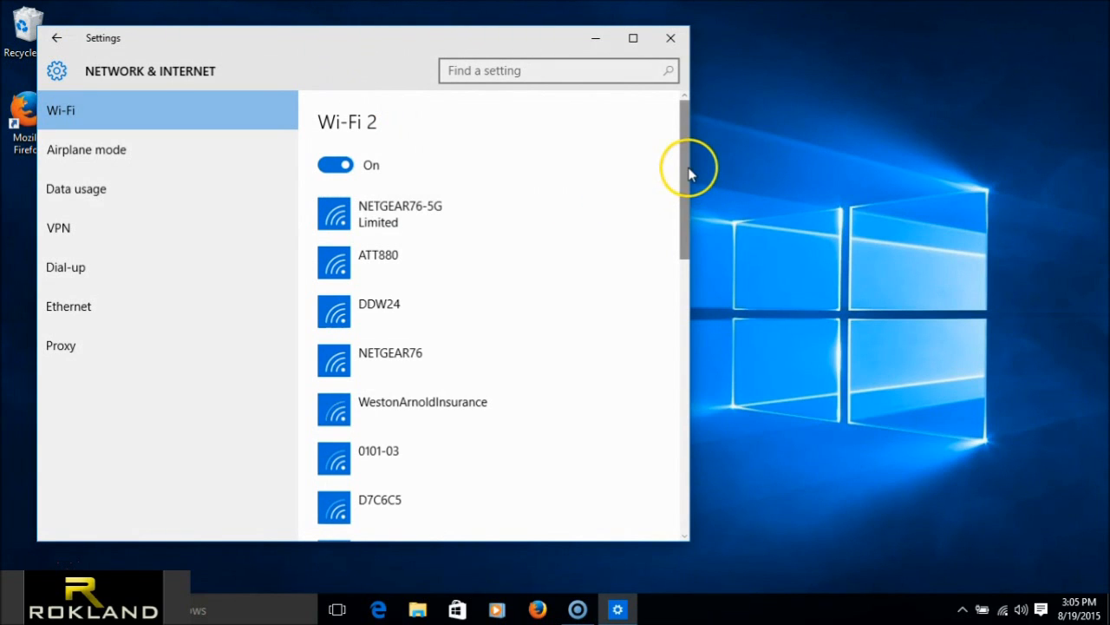
pyautogui.scroll(-3)
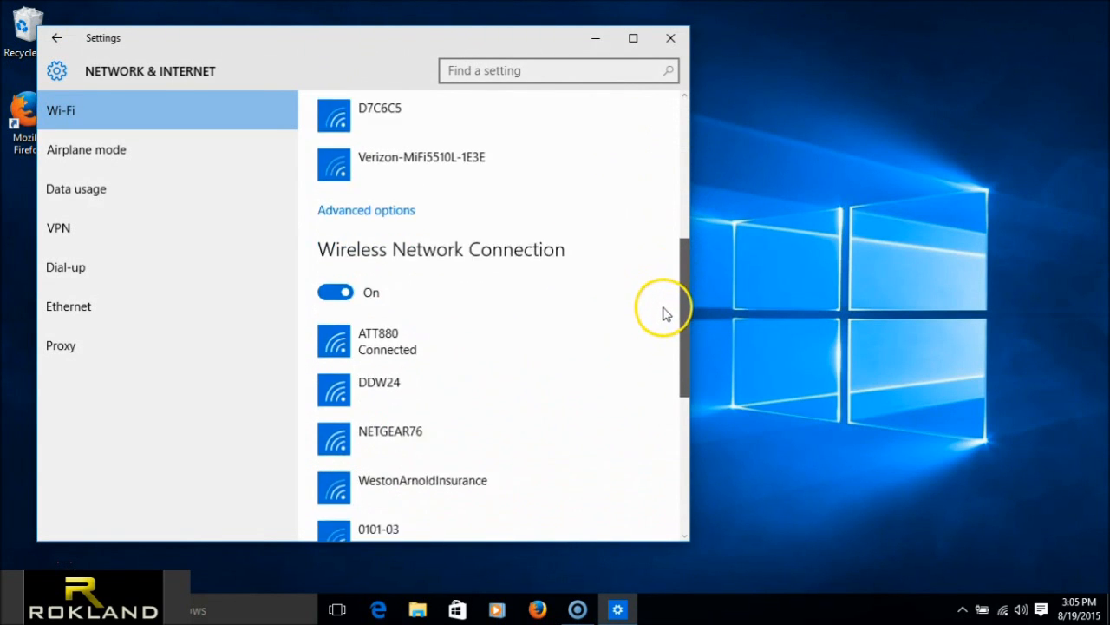
pyautogui.scroll(-3)
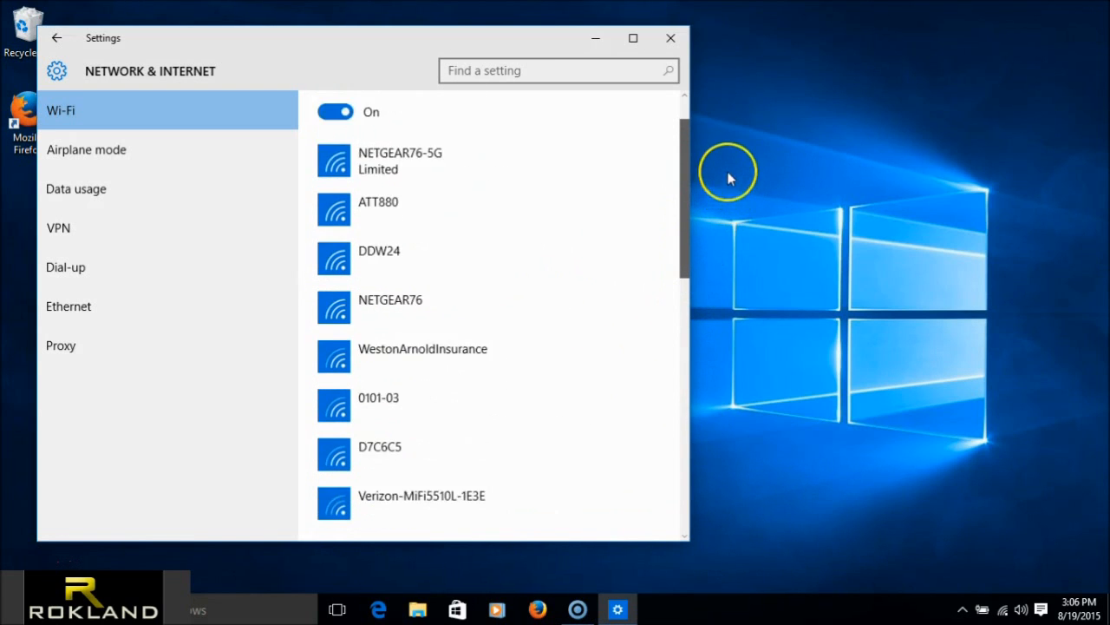
pyautogui.scroll(-3)
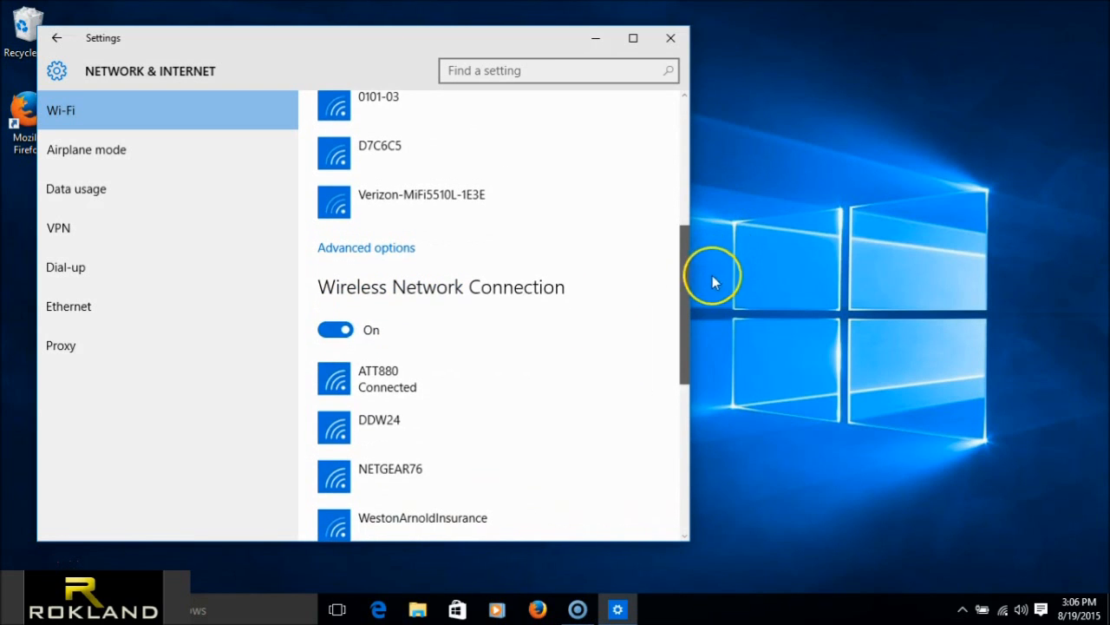
pyautogui.scroll(-3)
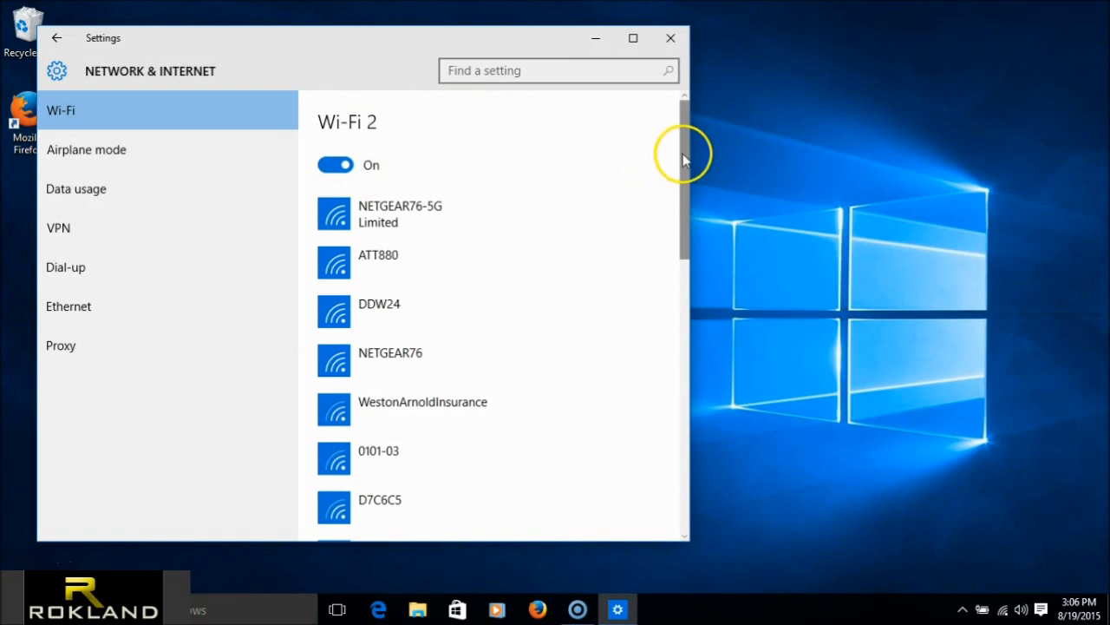
pyautogui.scroll(-3)
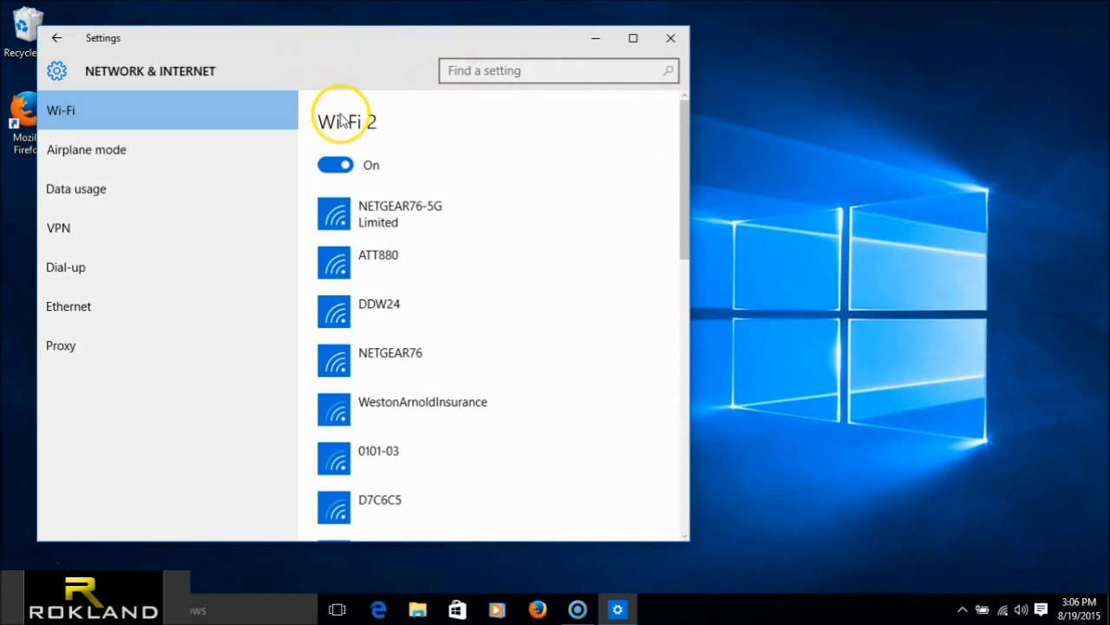
pyautogui.moveTo(390, 213)
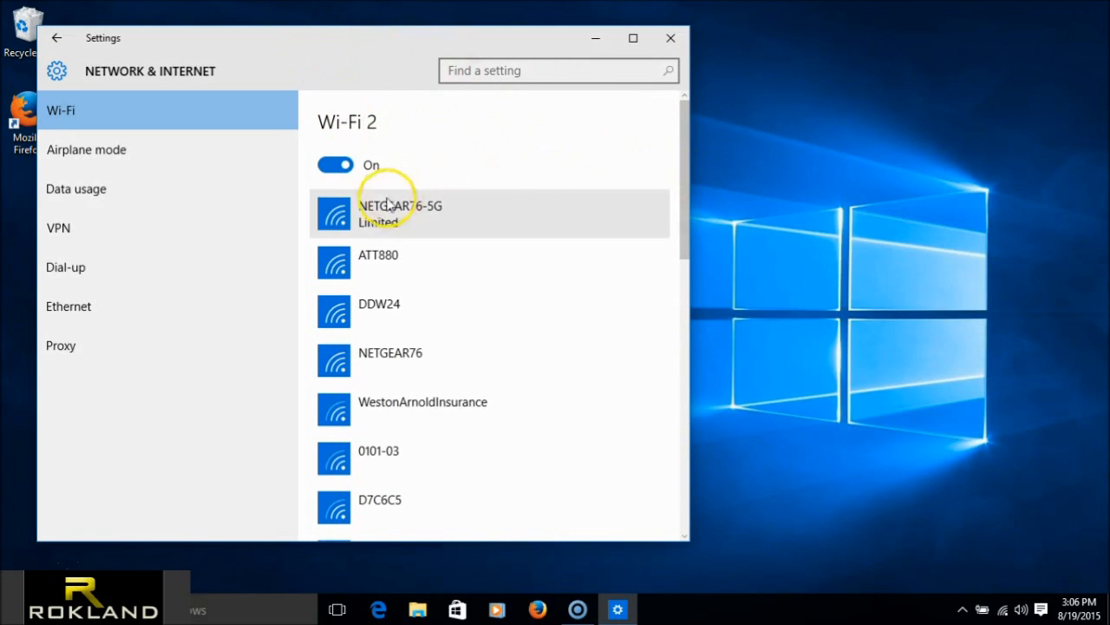
pyautogui.scroll(-3)
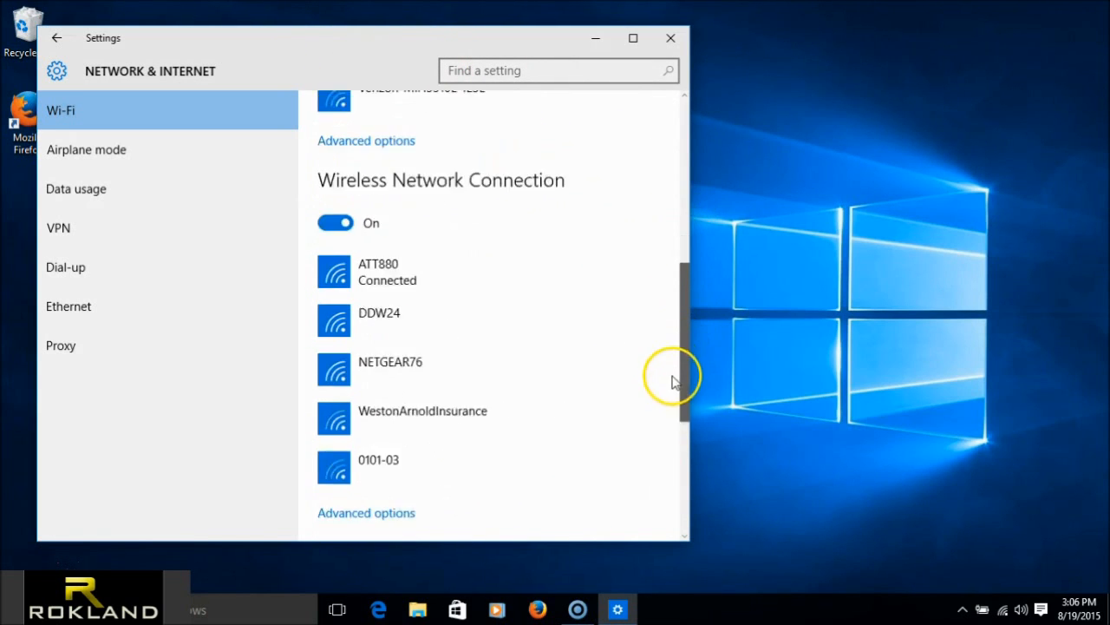
pyautogui.scroll(-3)
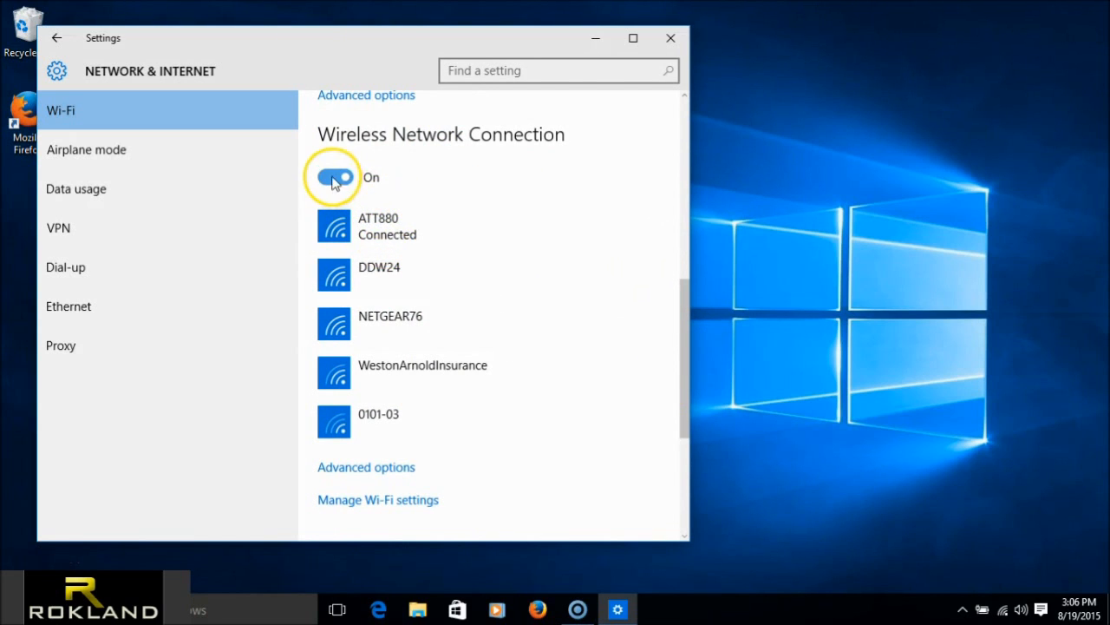
pyautogui.click(333, 177)
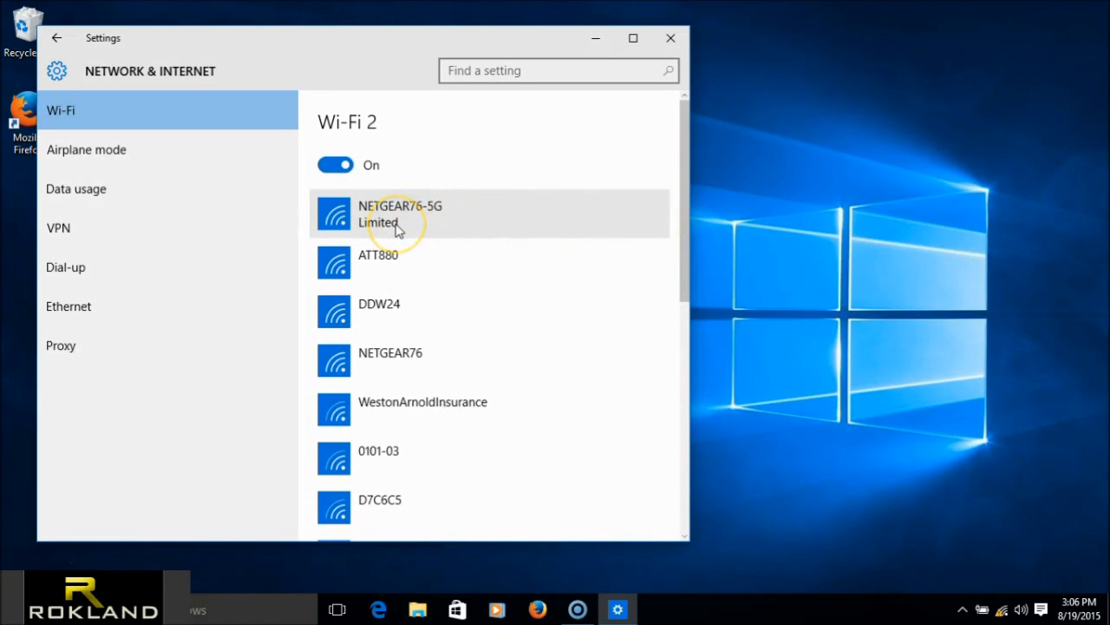
pyautogui.moveTo(424, 229)
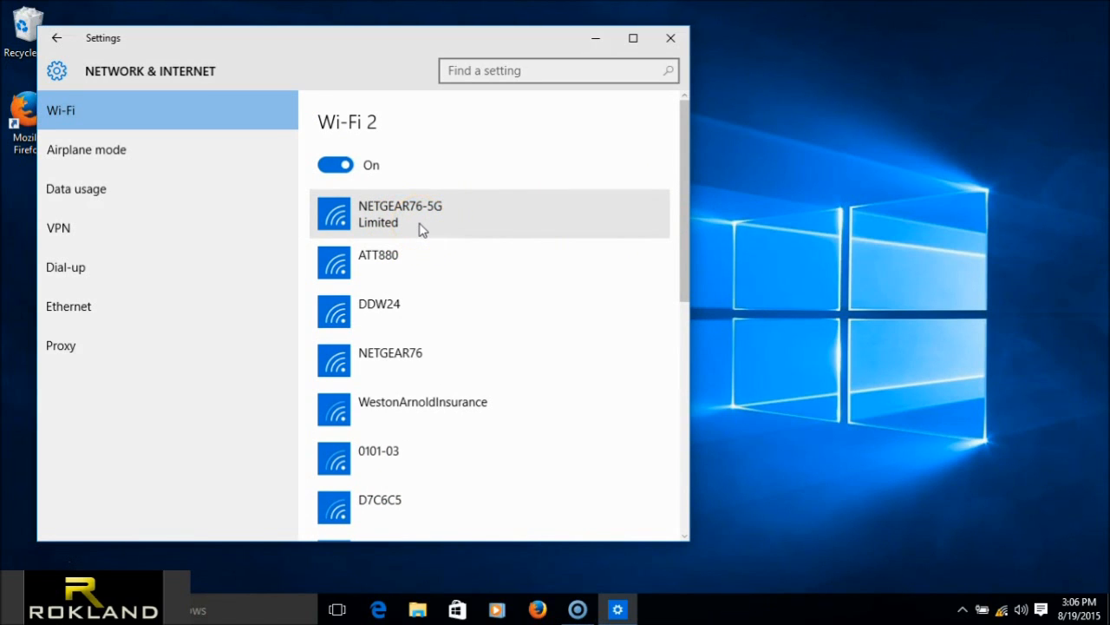
pyautogui.moveTo(720, 170)
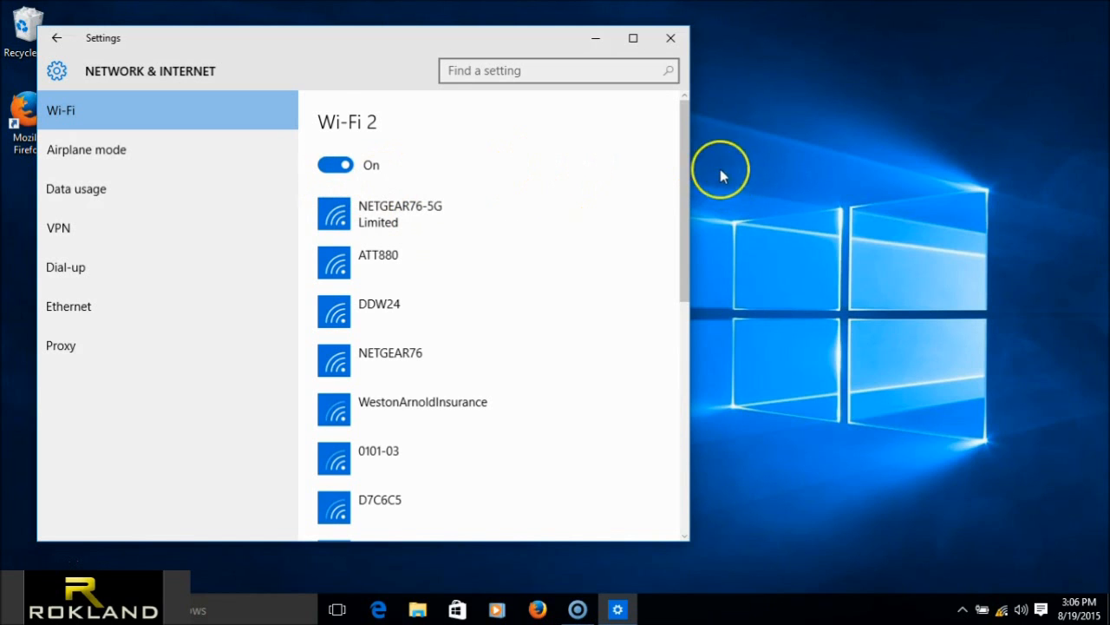
pyautogui.scroll(-3)
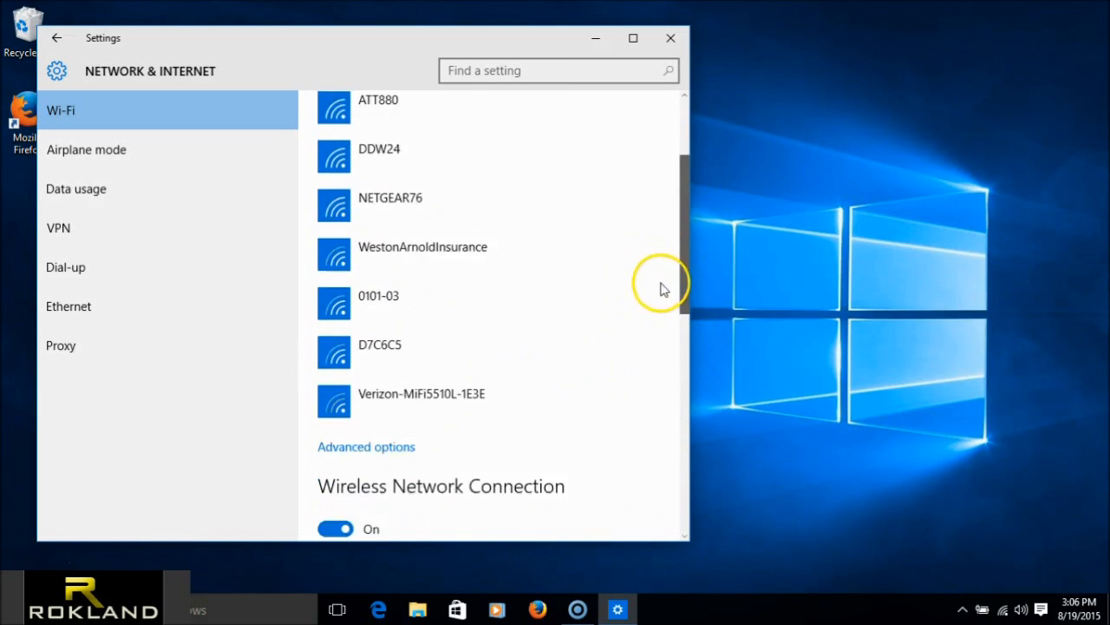
pyautogui.scroll(-3)
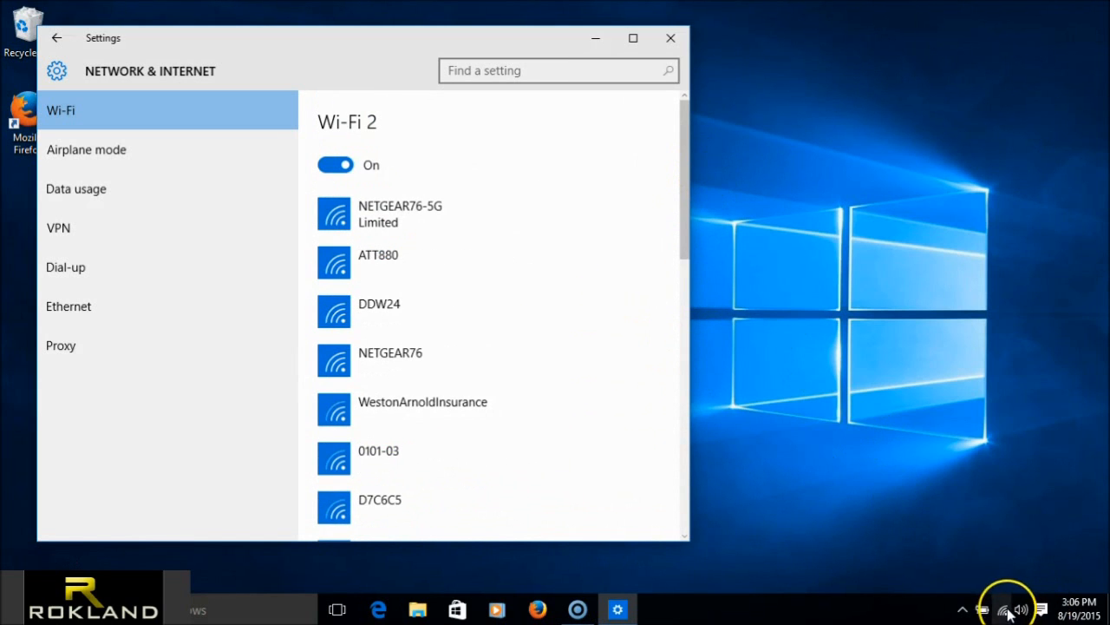
# Step: Reopen the tray network list, then expand 0101-03 under Wireless Network Connection to reveal its Connect option
pyautogui.click(1006, 607)
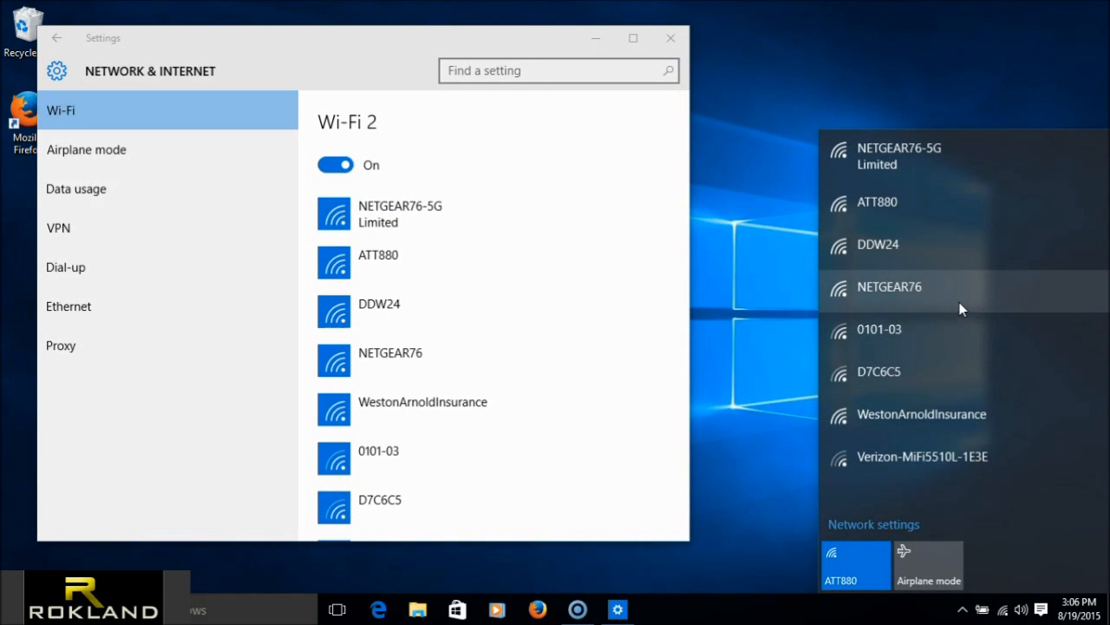
pyautogui.click(878, 202)
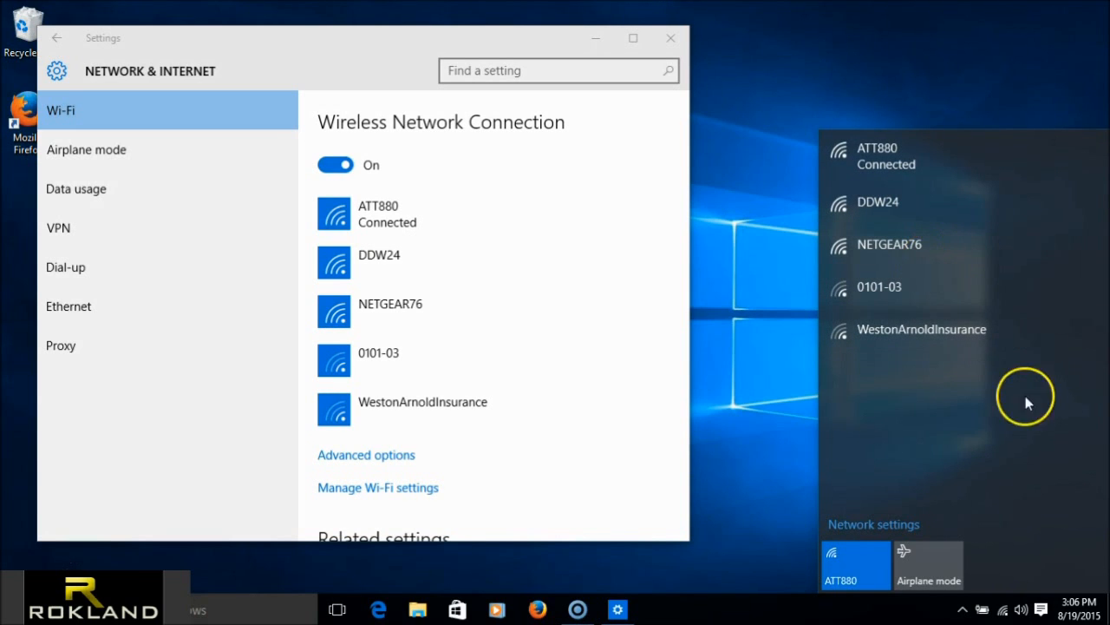
pyautogui.moveTo(656, 313)
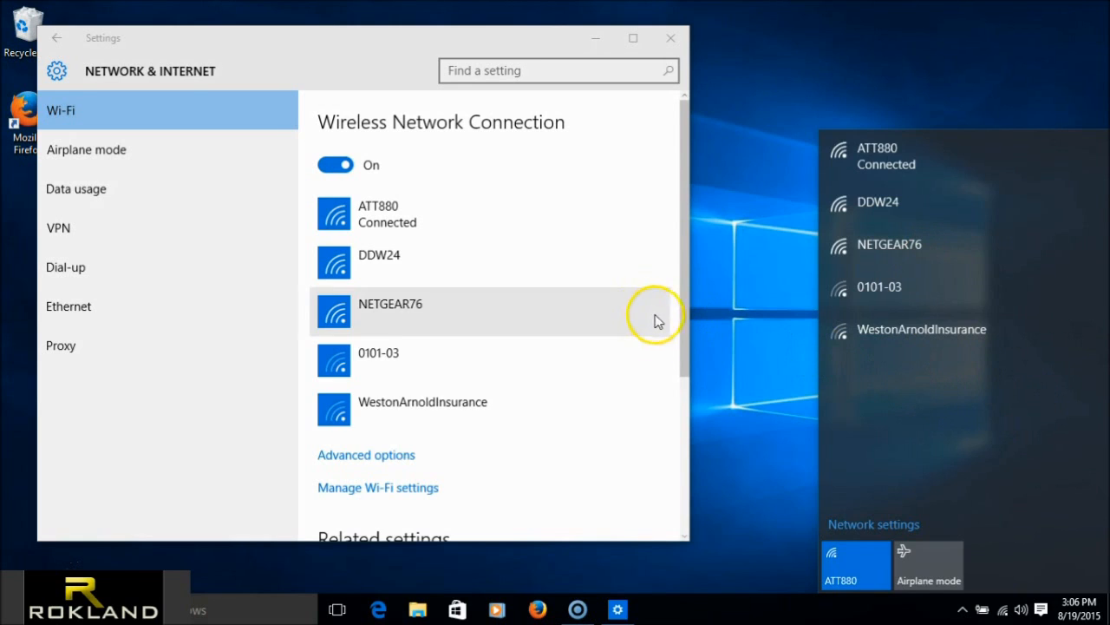
pyautogui.click(379, 353)
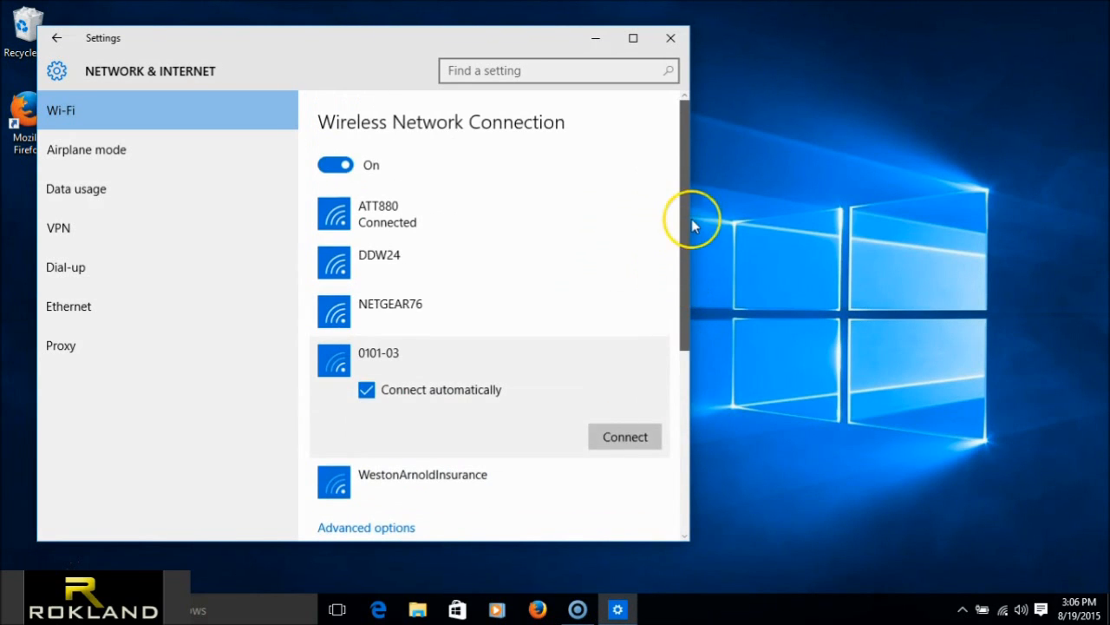